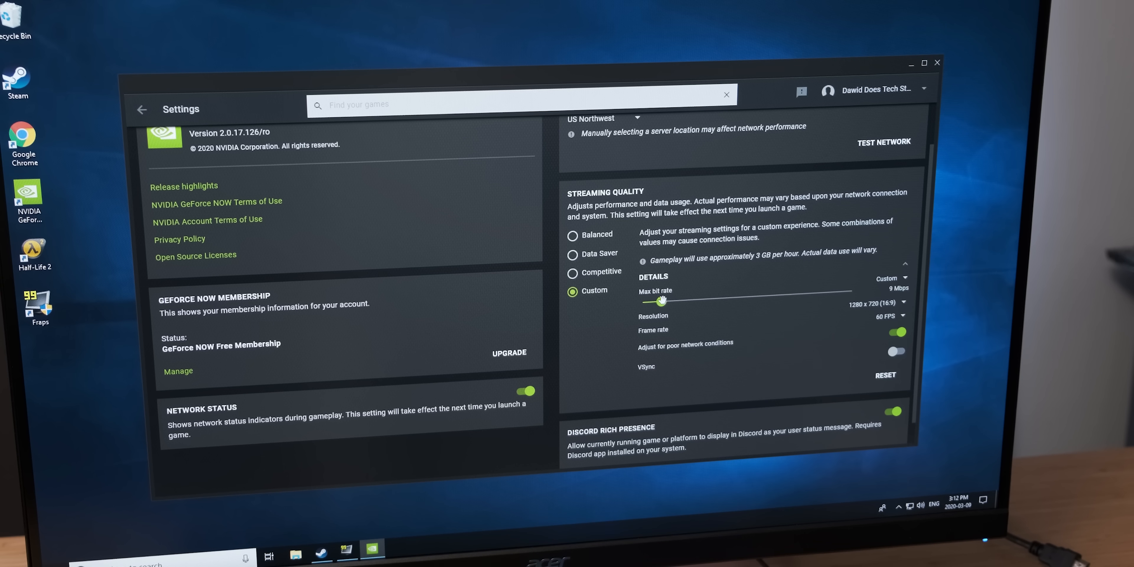
Step: Choose 1920 x 1080 (16:9) as the custom streaming resolution
left_click(875, 302)
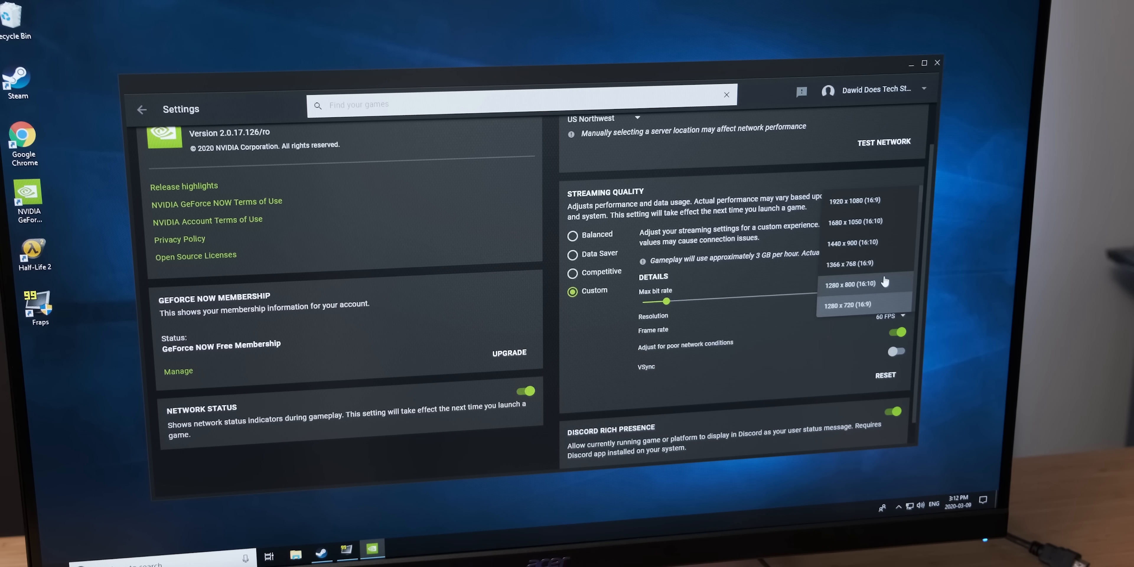
left_click(857, 200)
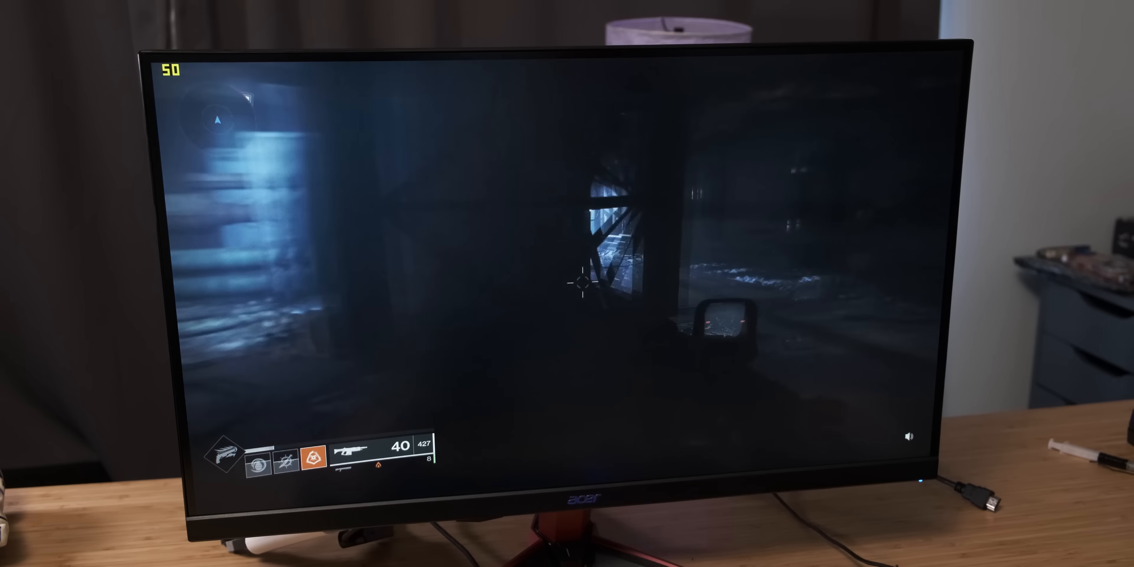
Step: Fire the auto rifle at the Dreg down the dark corridor
left_click(566, 290)
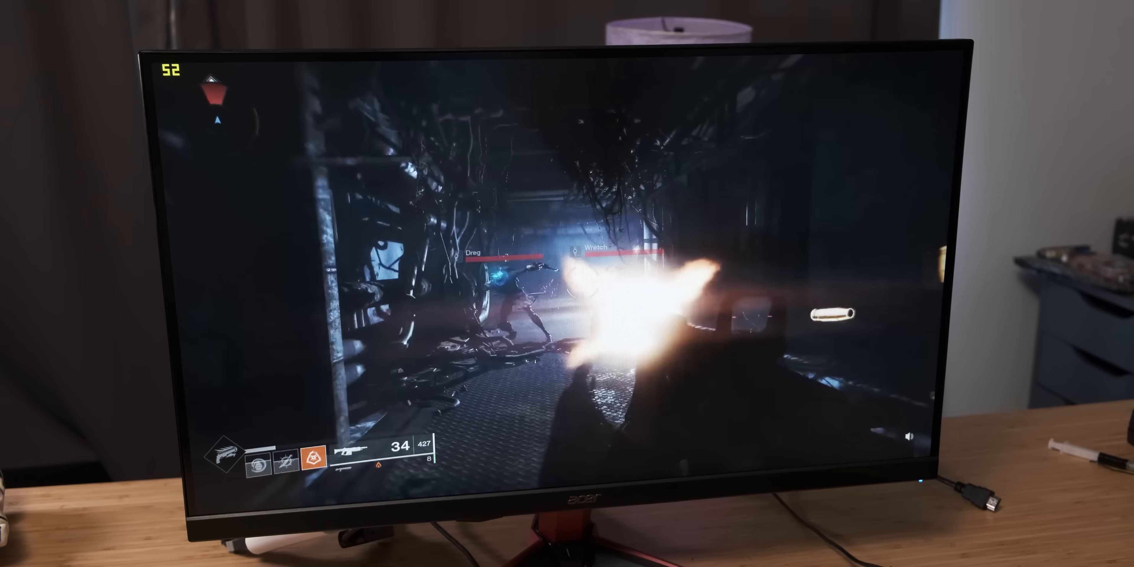